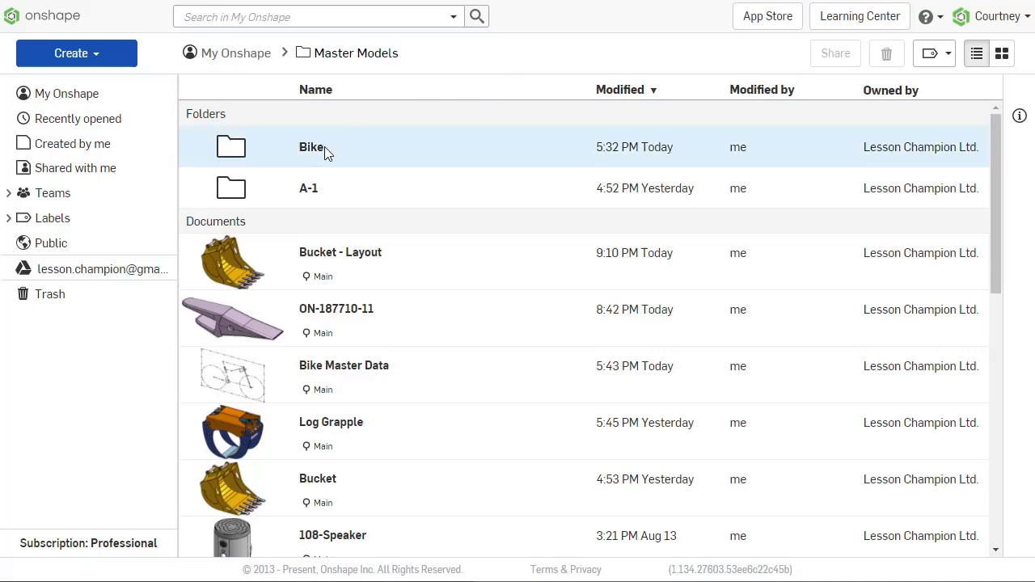
- Open the Frame document inside the Bike folder of Master Models
double_click(311, 146)
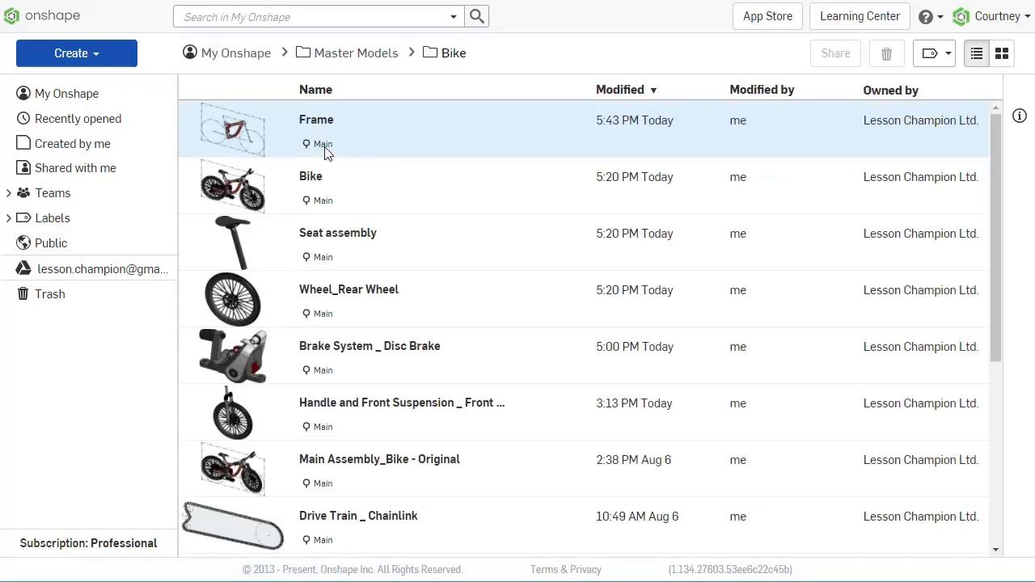
mouse_move(324, 184)
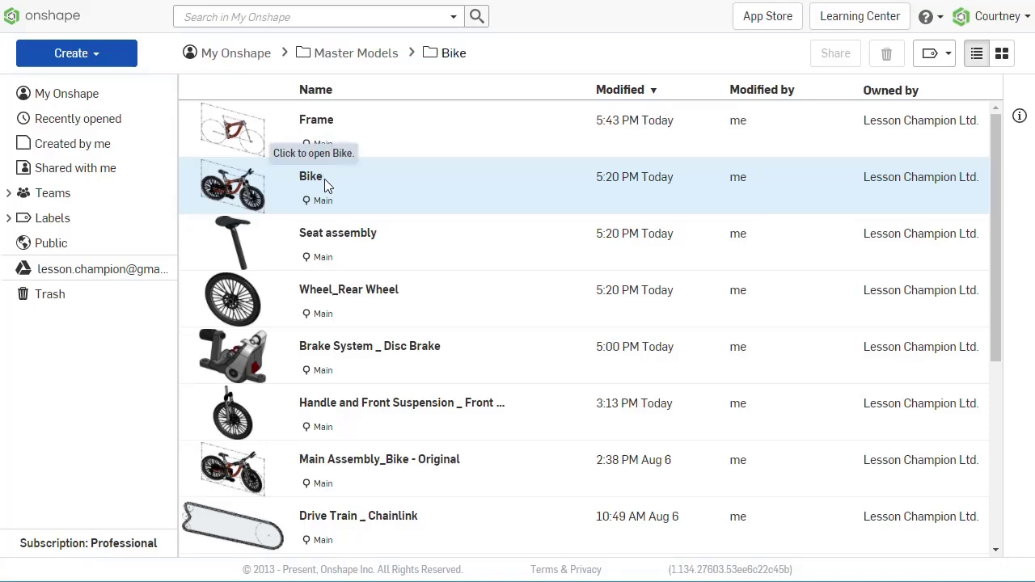
double_click(310, 177)
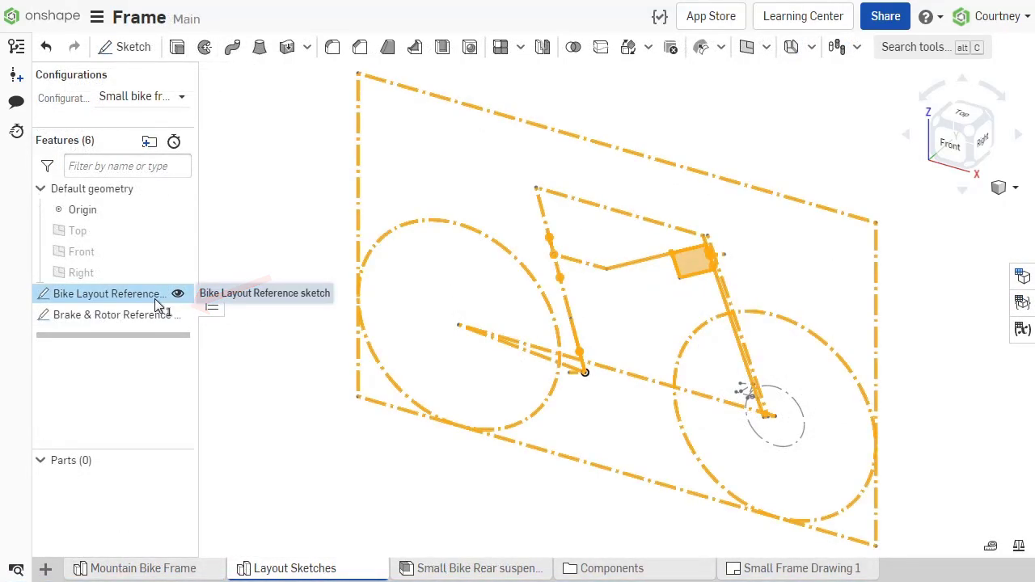
- Review the bike layout and brake reference sketches and the Mountain Bike Frame's layout reference
click(105, 313)
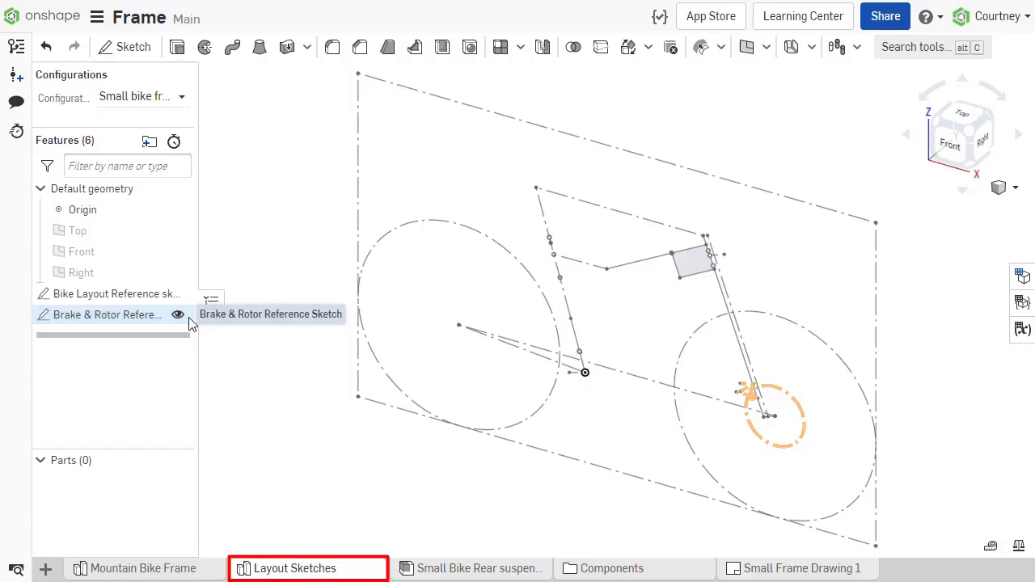
click(401, 568)
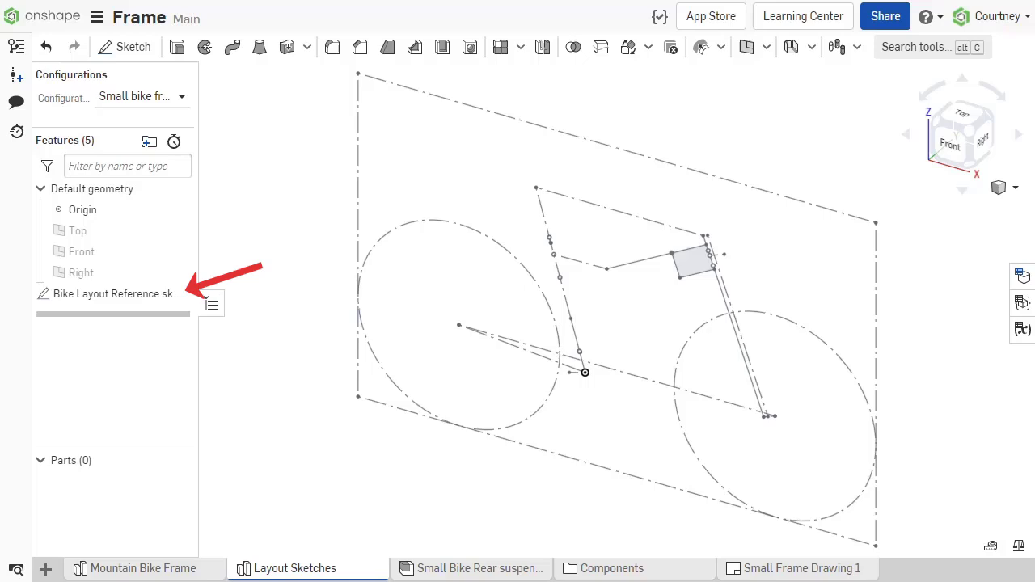
click(144, 568)
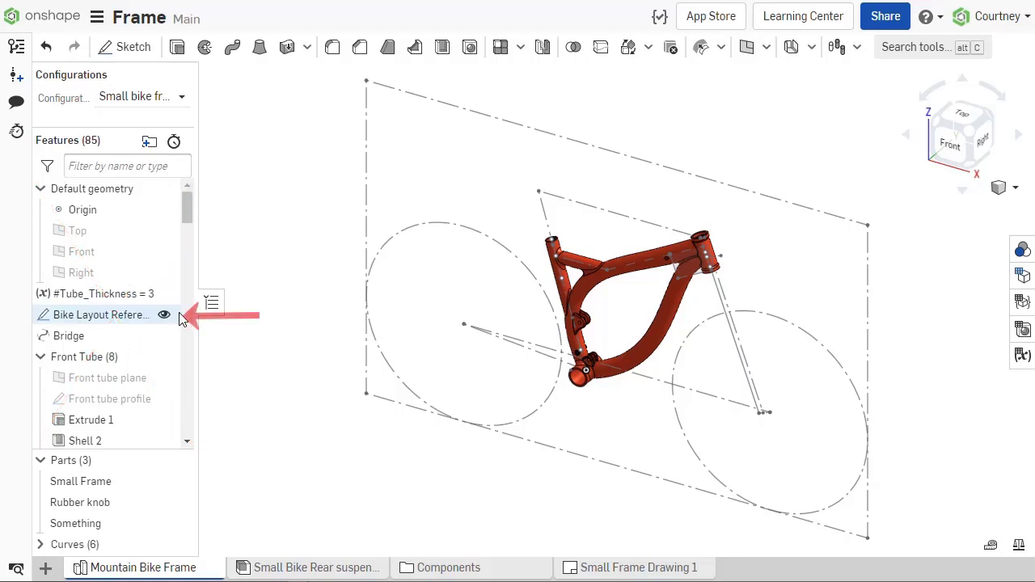
click(165, 313)
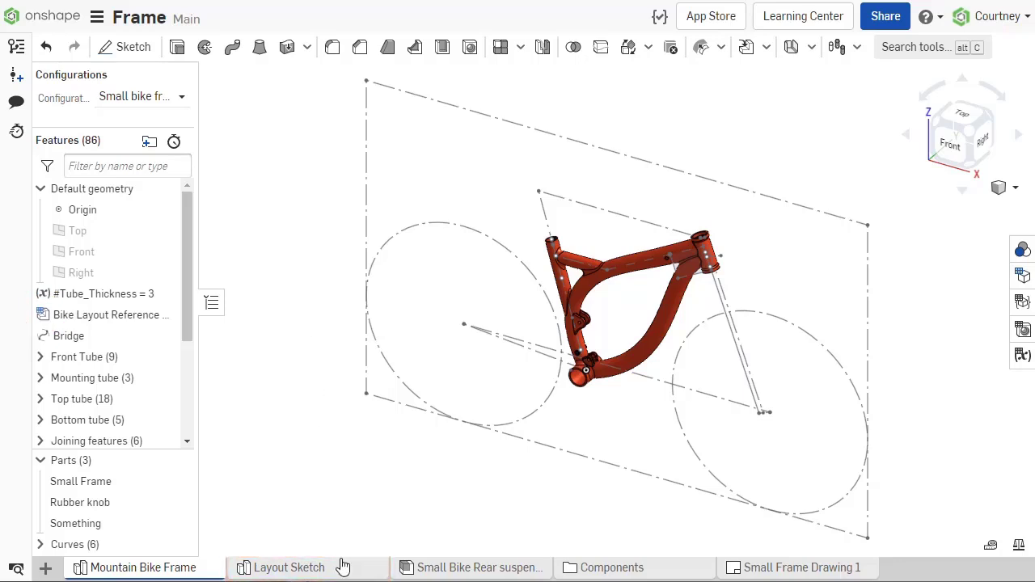
click(288, 566)
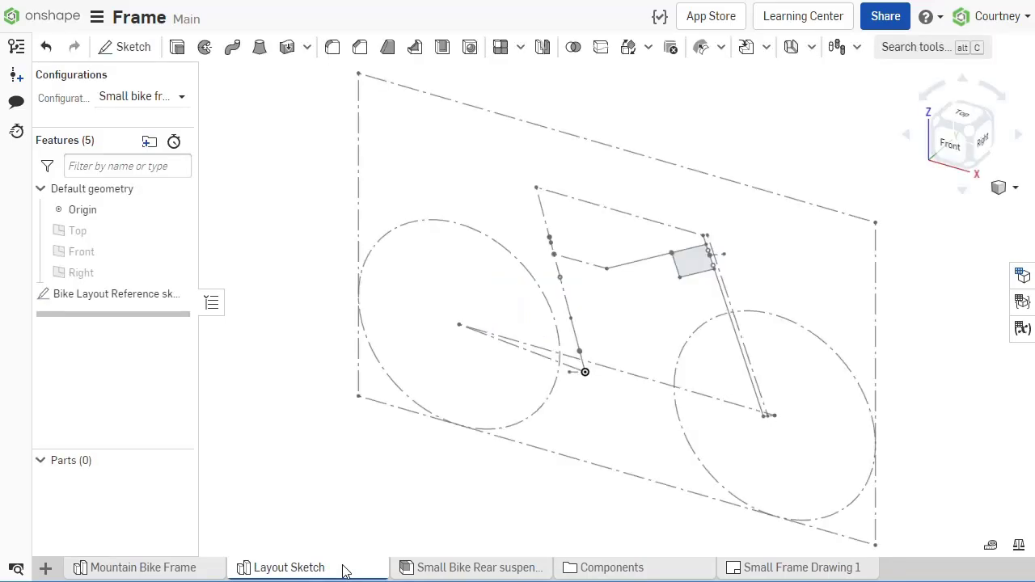
mouse_move(281, 460)
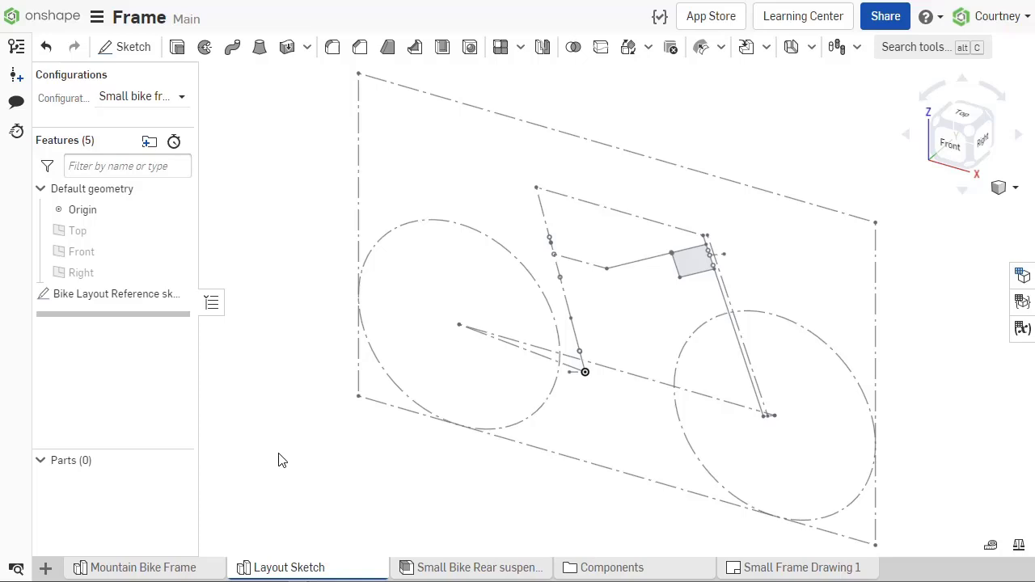
- Start moving the Layout Sketch studio, choosing Bike Master Data under Other documents as destination
right_click(288, 566)
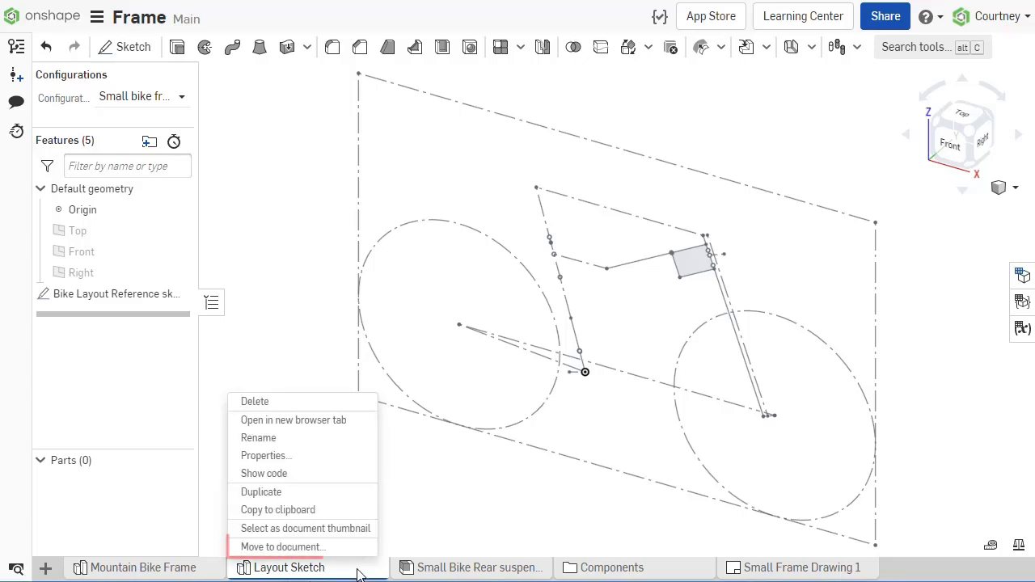
mouse_move(284, 546)
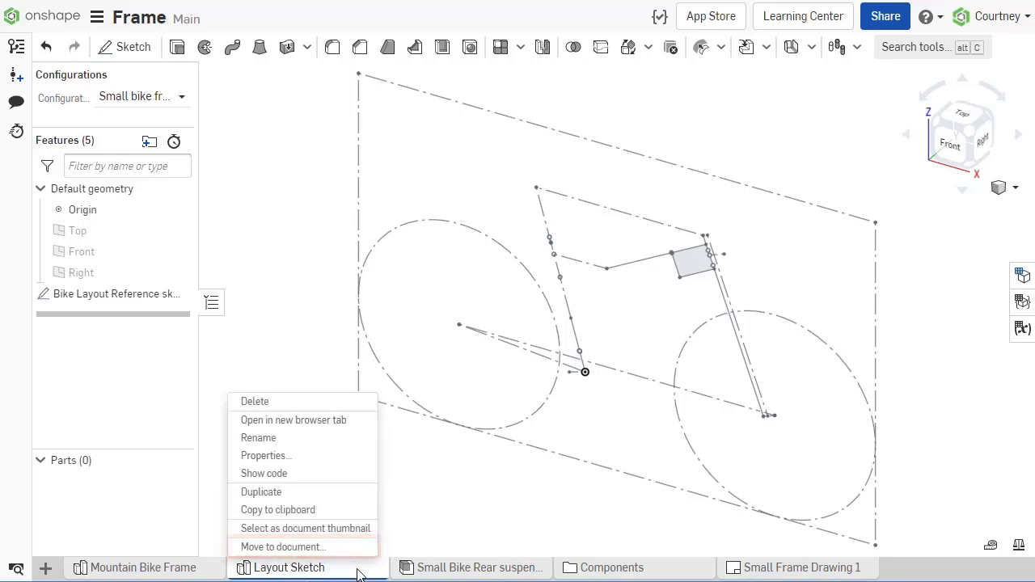
click(283, 547)
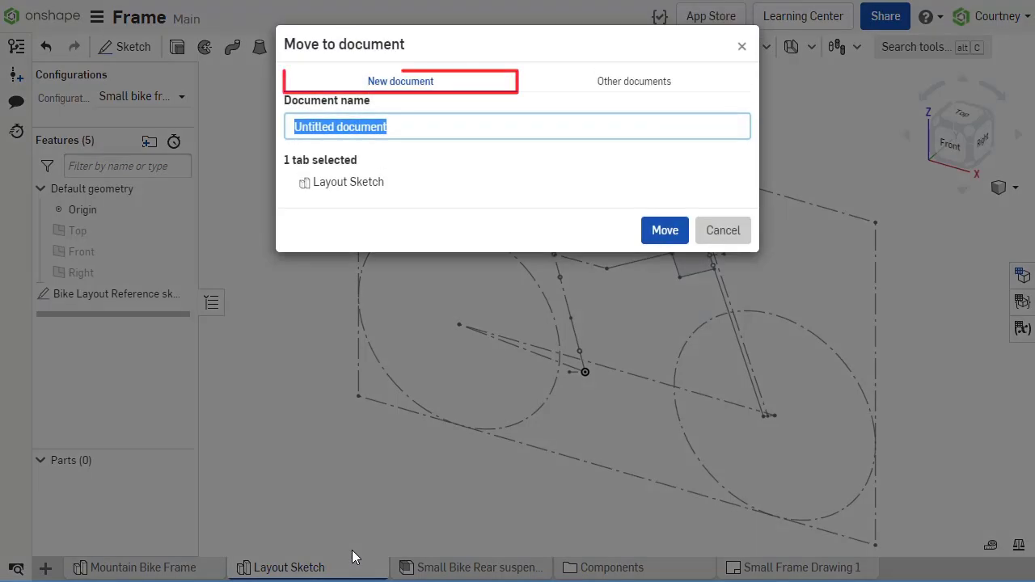
click(634, 81)
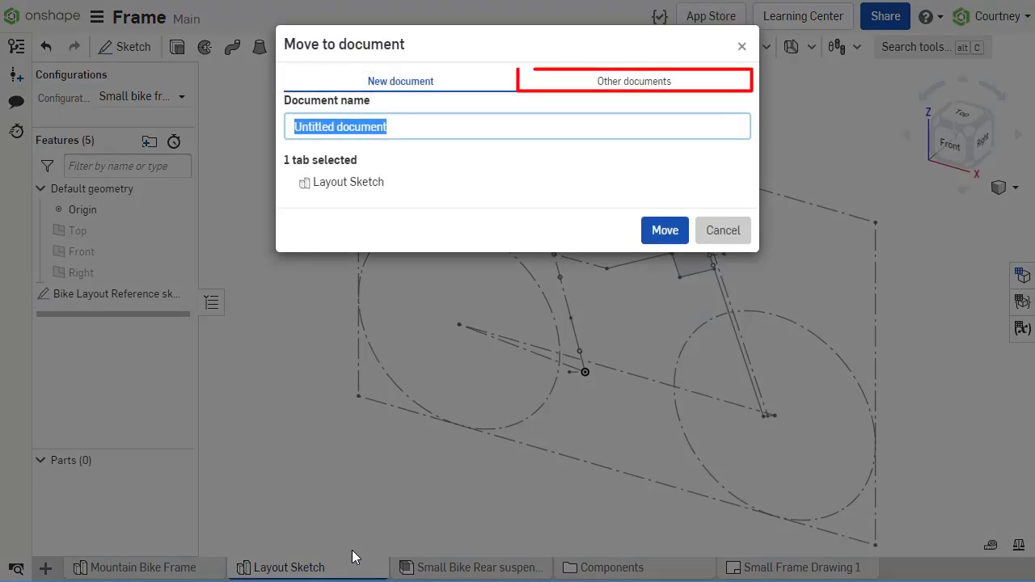
click(401, 81)
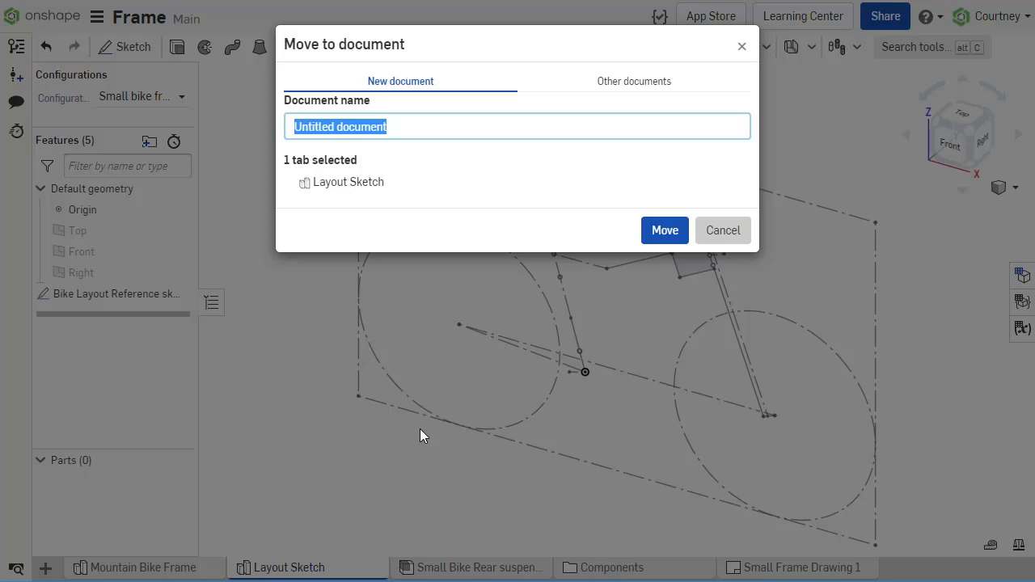
click(634, 81)
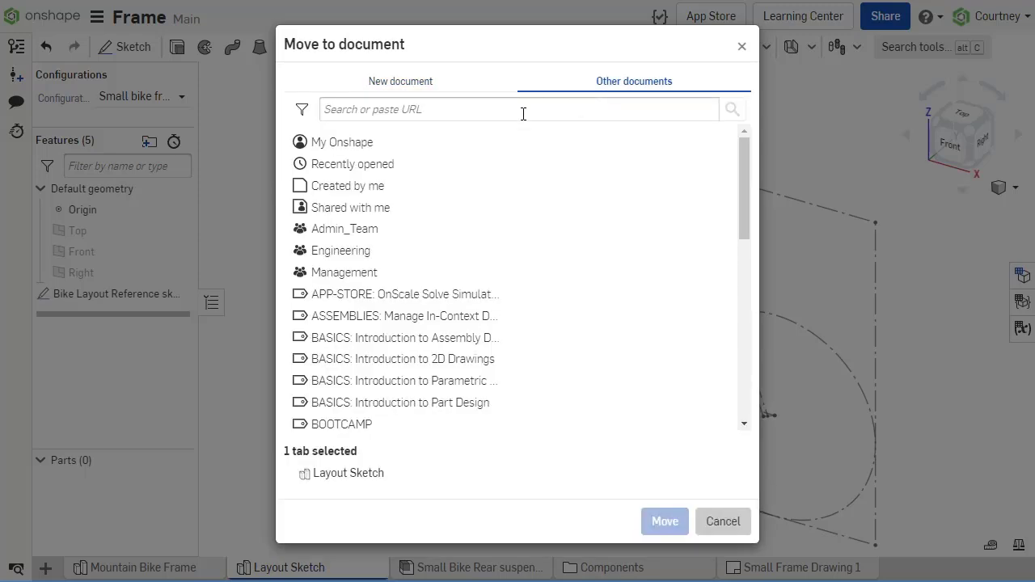
click(342, 142)
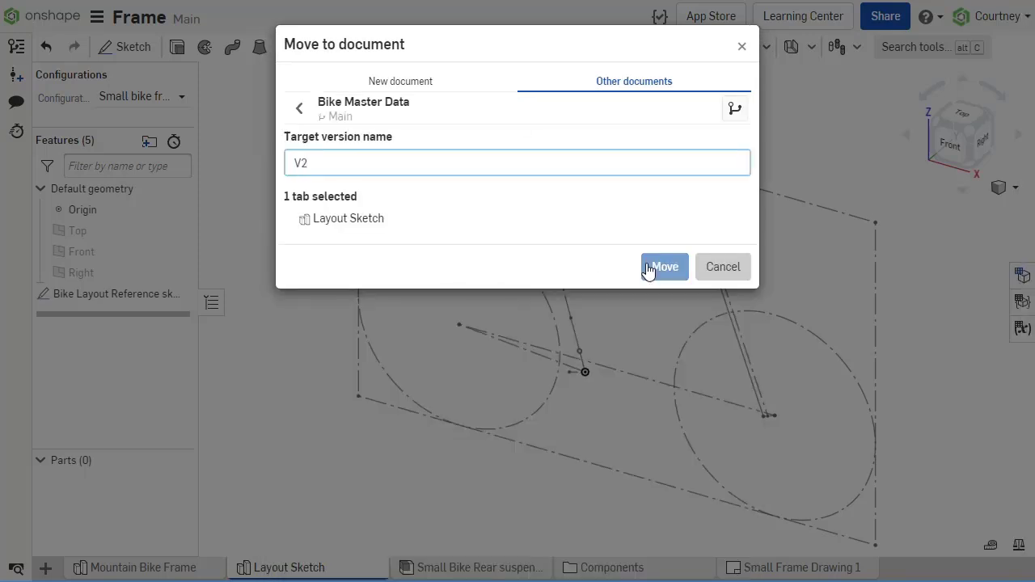
- Confirm the move so Layout Sketch becomes V2 in Bike Master Data, then inspect the linked layout reference
click(664, 267)
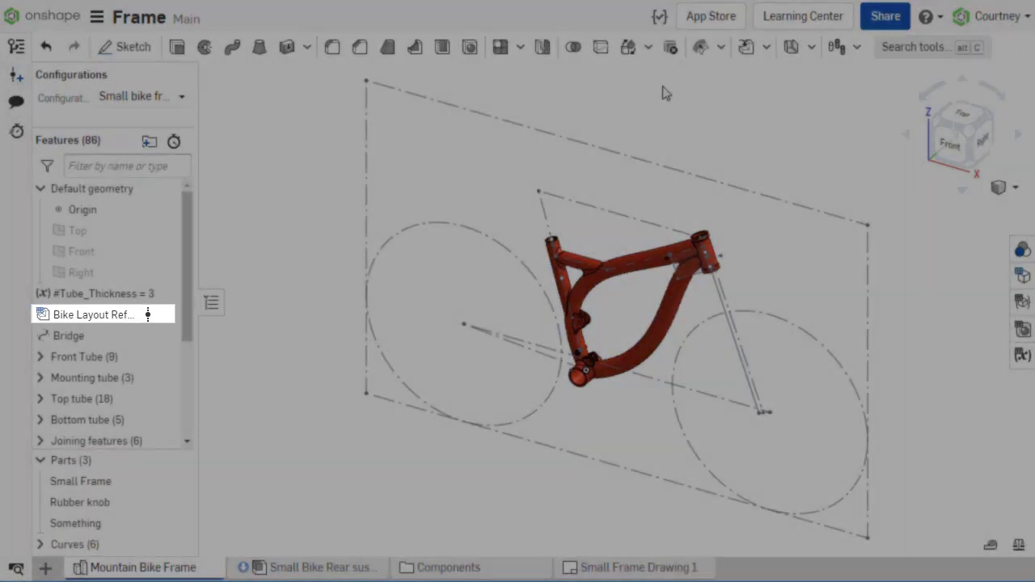
click(120, 566)
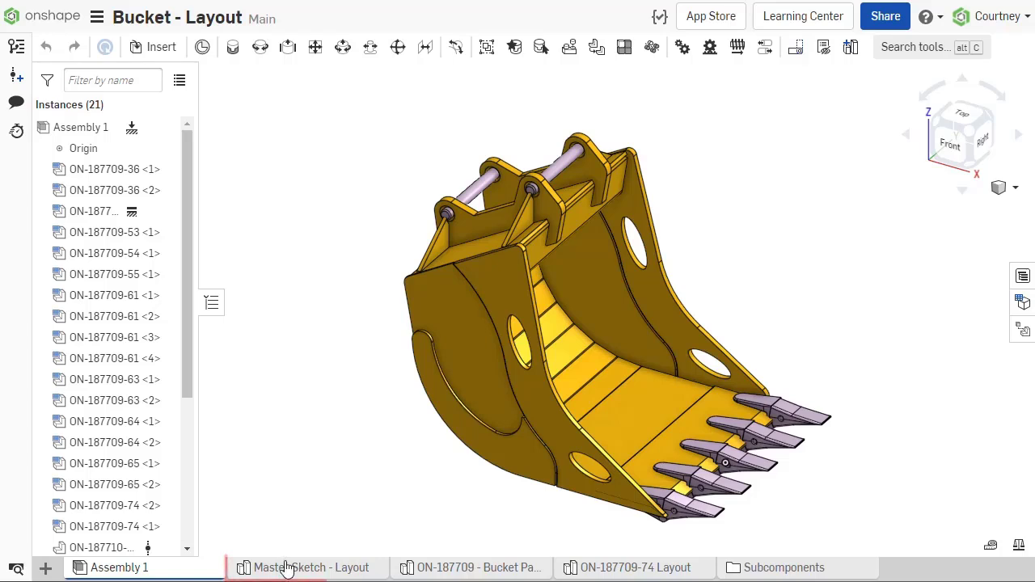
- Inspect the Master Sketch layout, ON-187709-74 layout, bucket part studio and Assembly 1 of Bucket - Layout
click(309, 566)
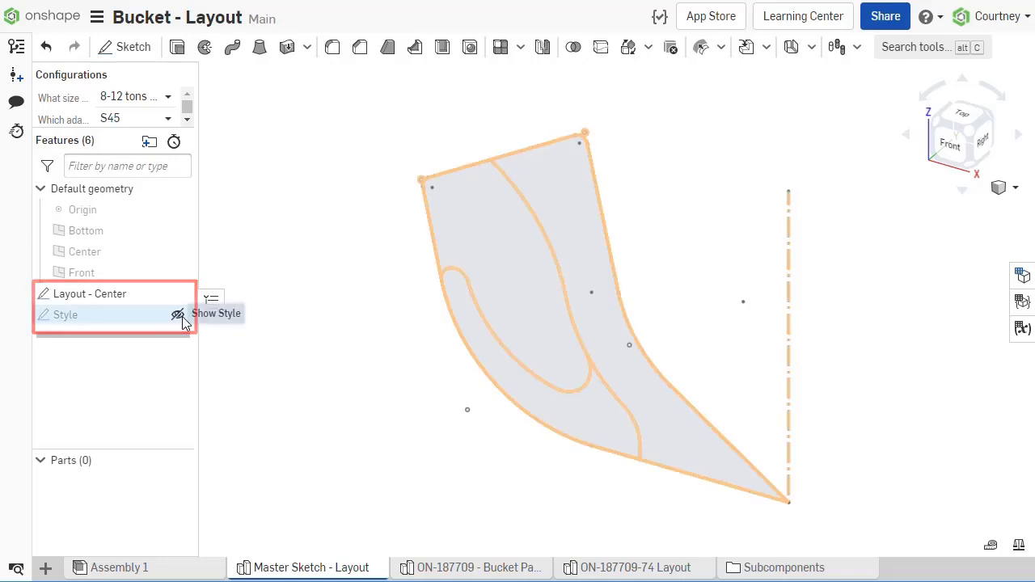
click(178, 314)
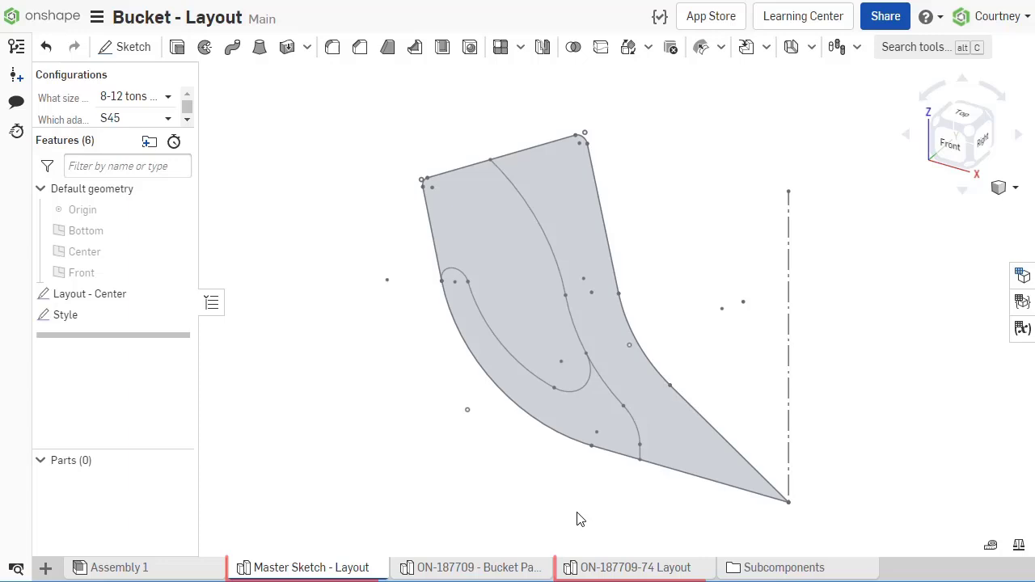
click(636, 566)
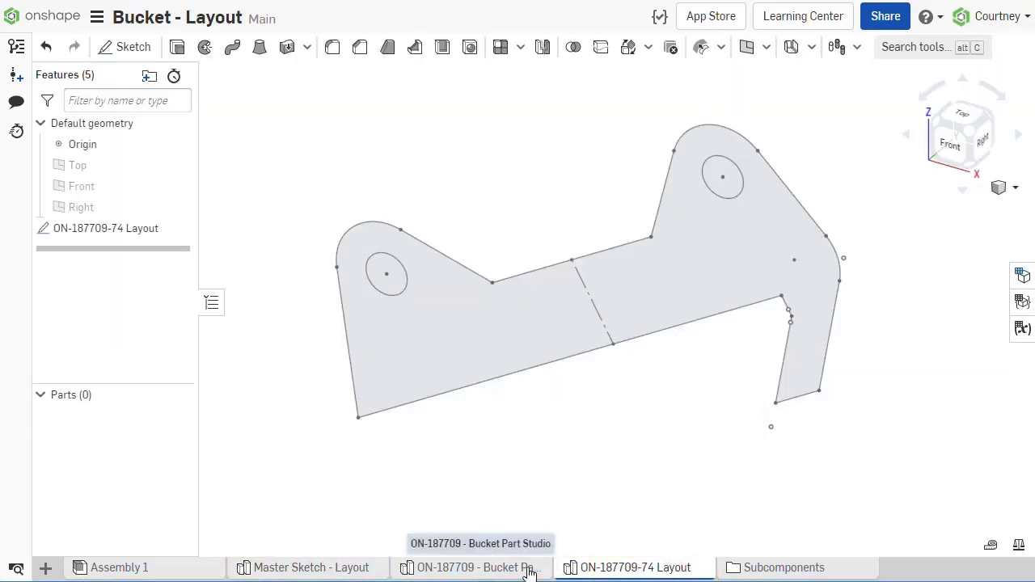
click(471, 566)
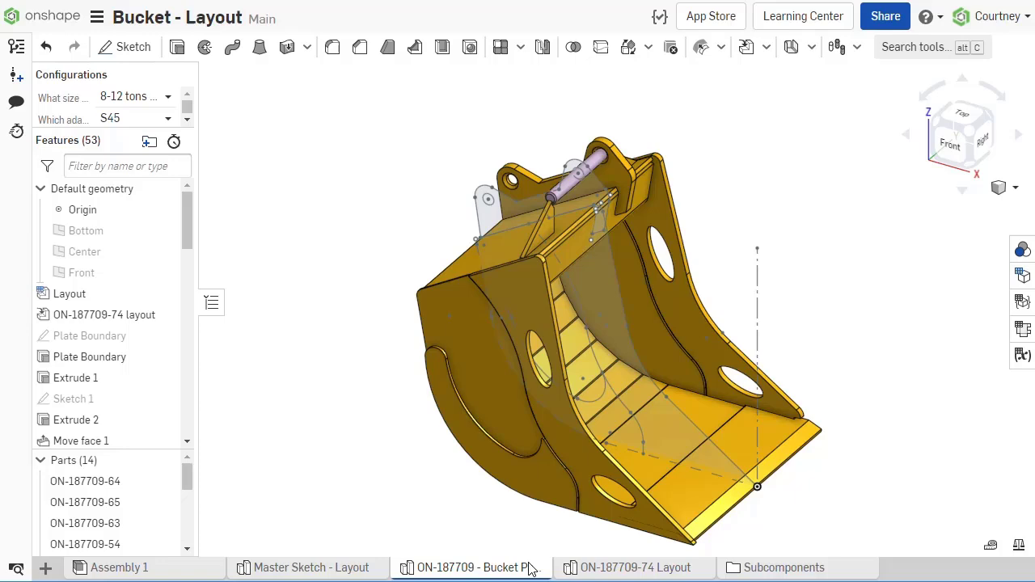
click(119, 566)
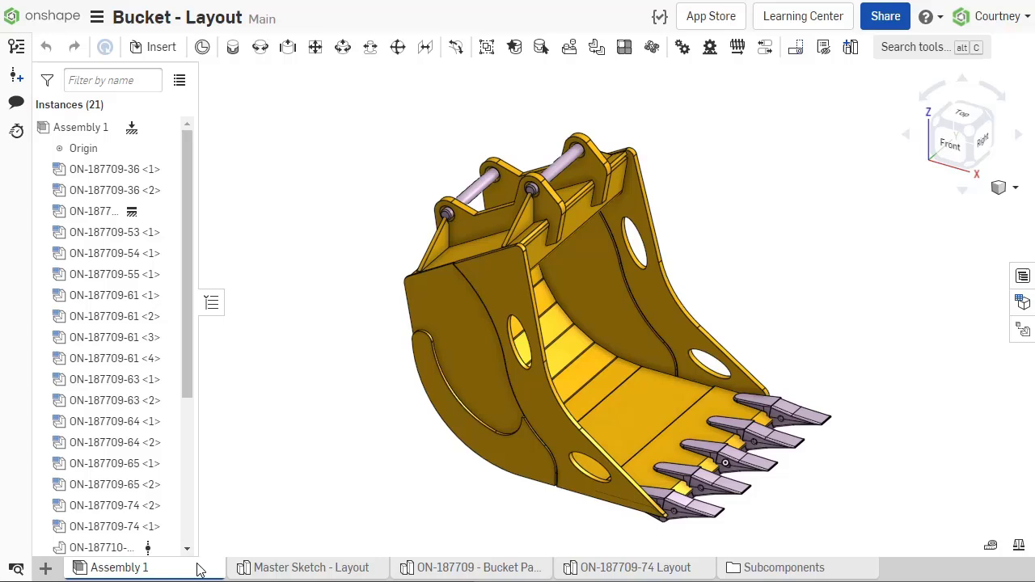
- Open the tooth instance's linked document ON-187710-11, view its Layout Sketch, and return to Master Models
right_click(100, 547)
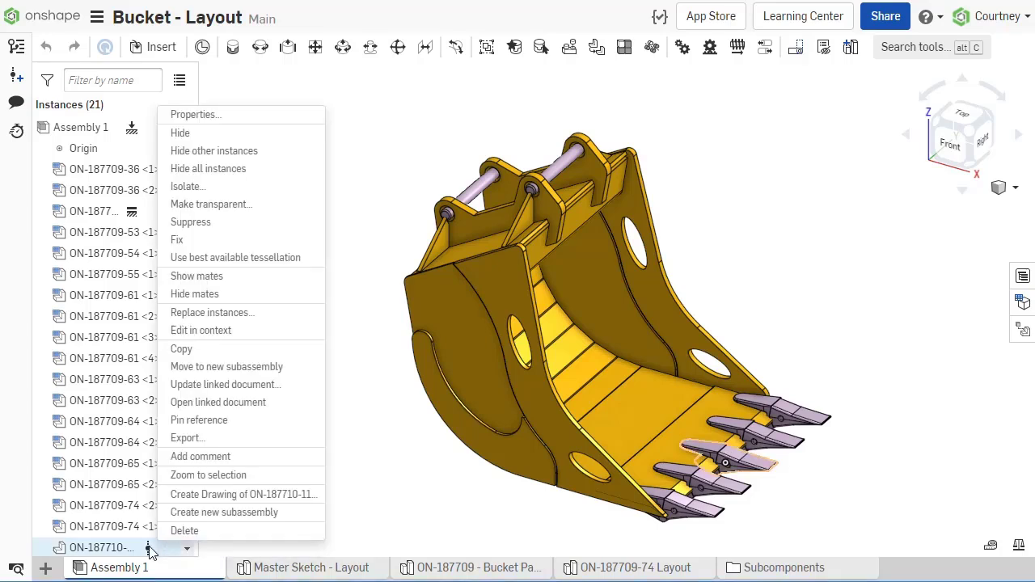
mouse_move(217, 401)
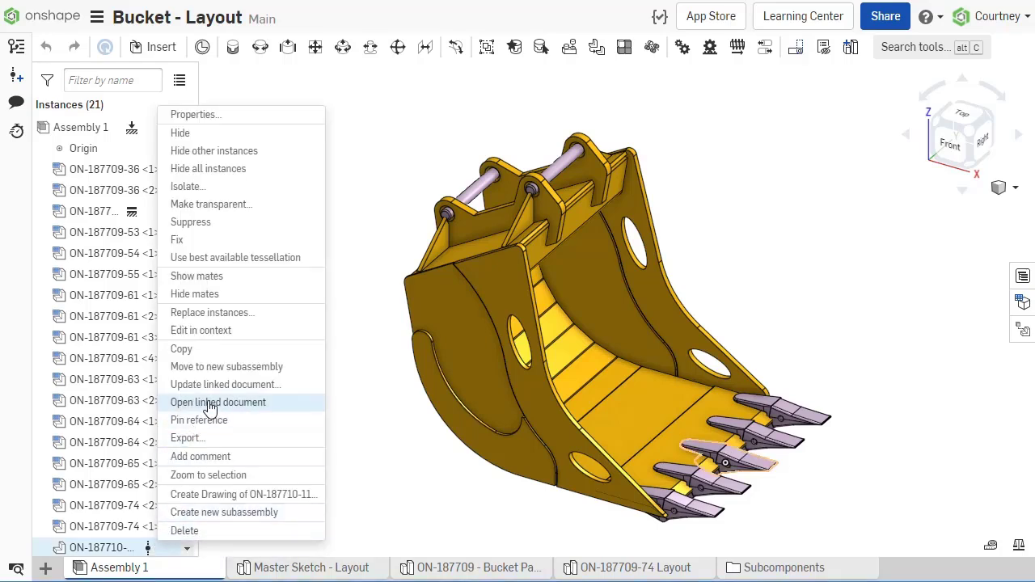
click(217, 401)
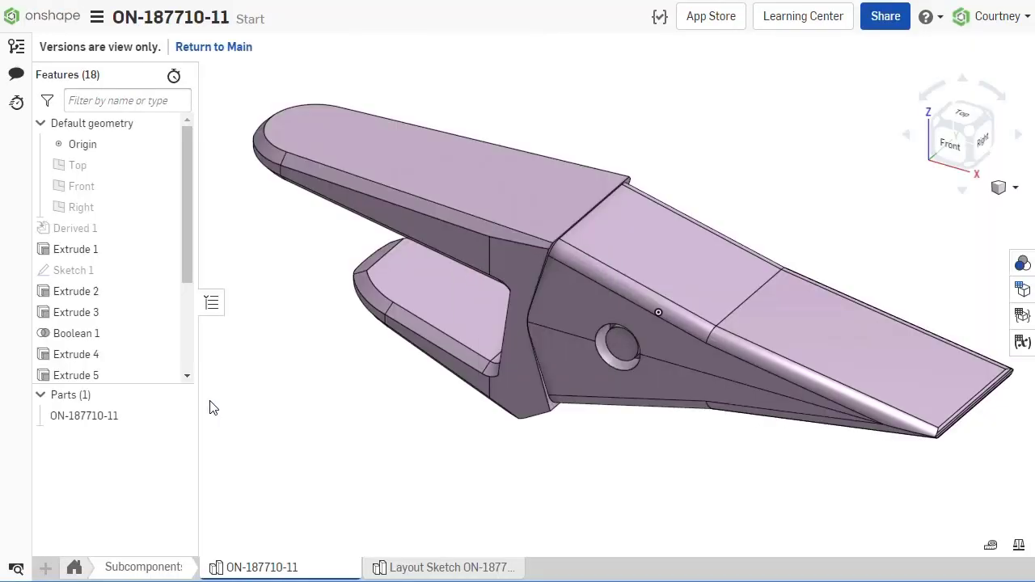
click(443, 566)
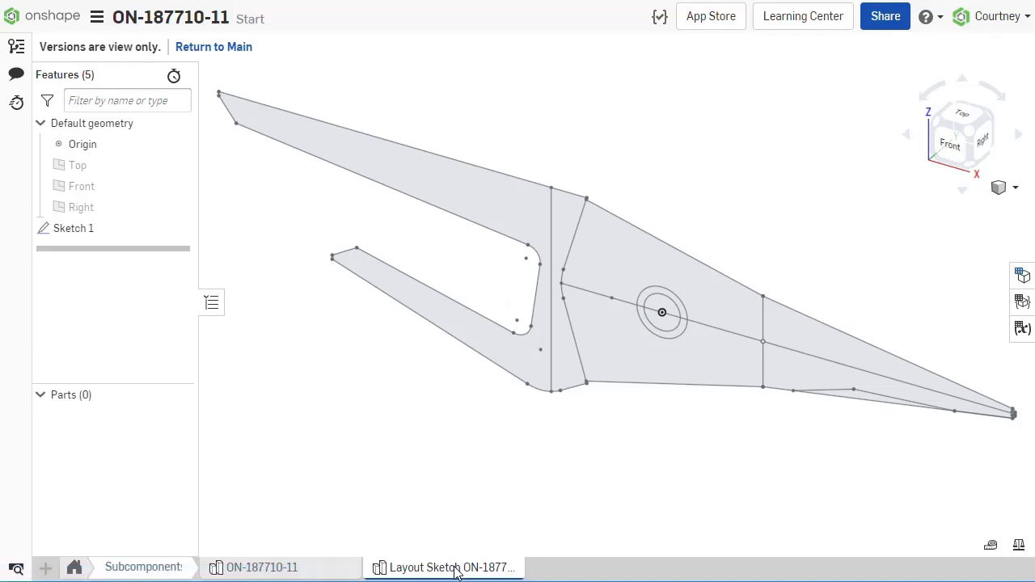
click(42, 14)
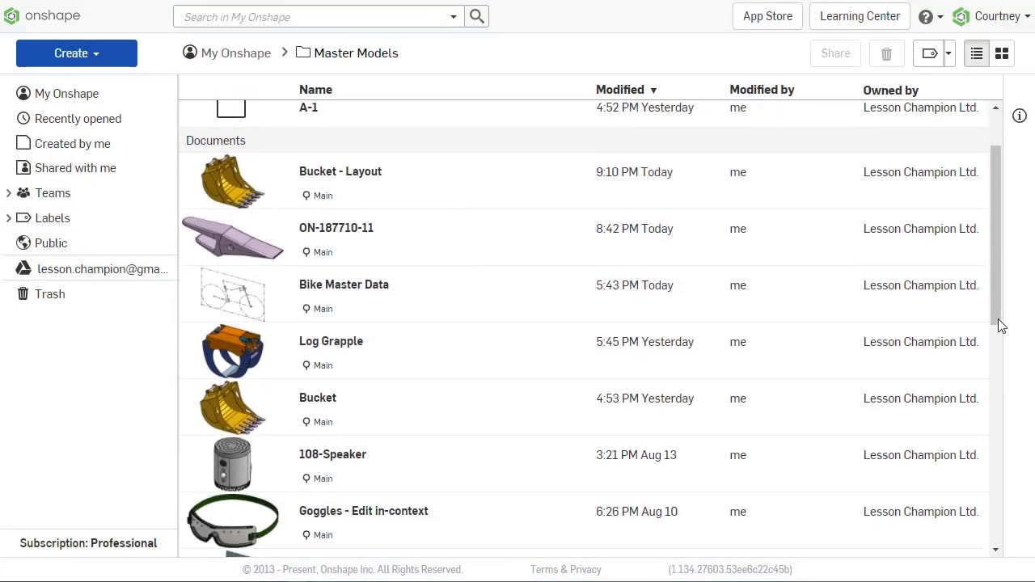
- Bring up the Share dialog for the Master Model Data document
scroll(down, 3)
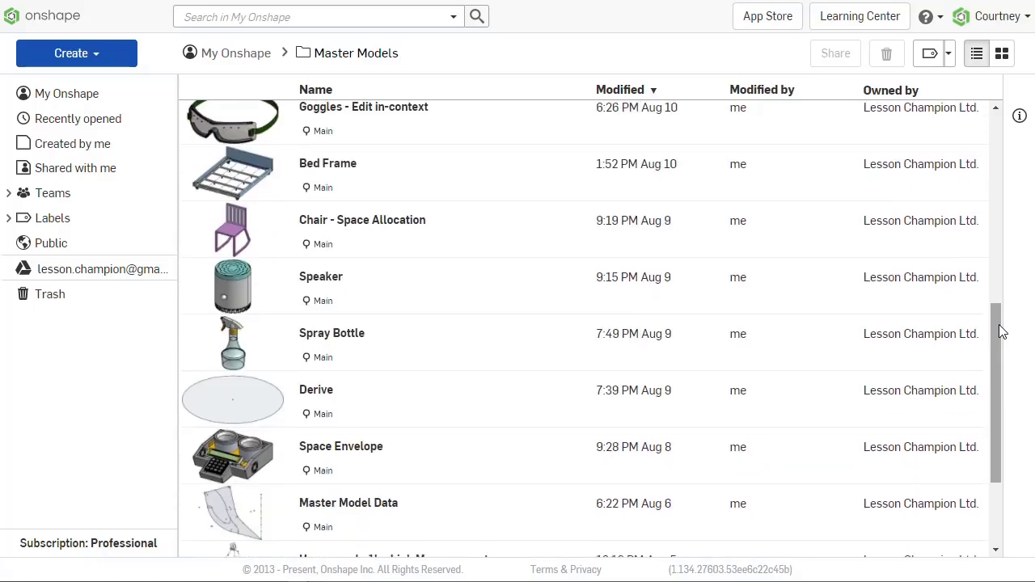
scroll(down, 3)
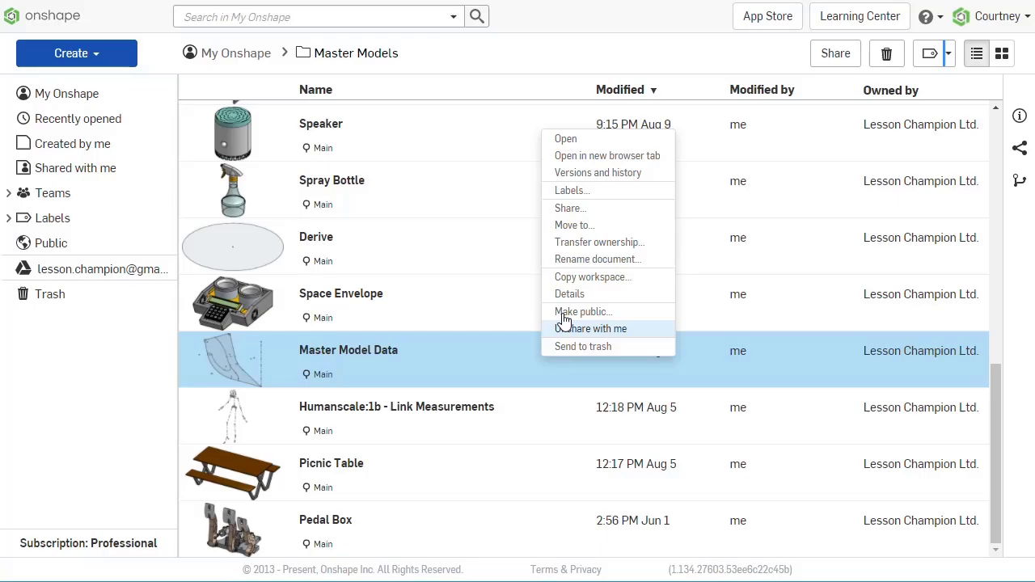
click(569, 207)
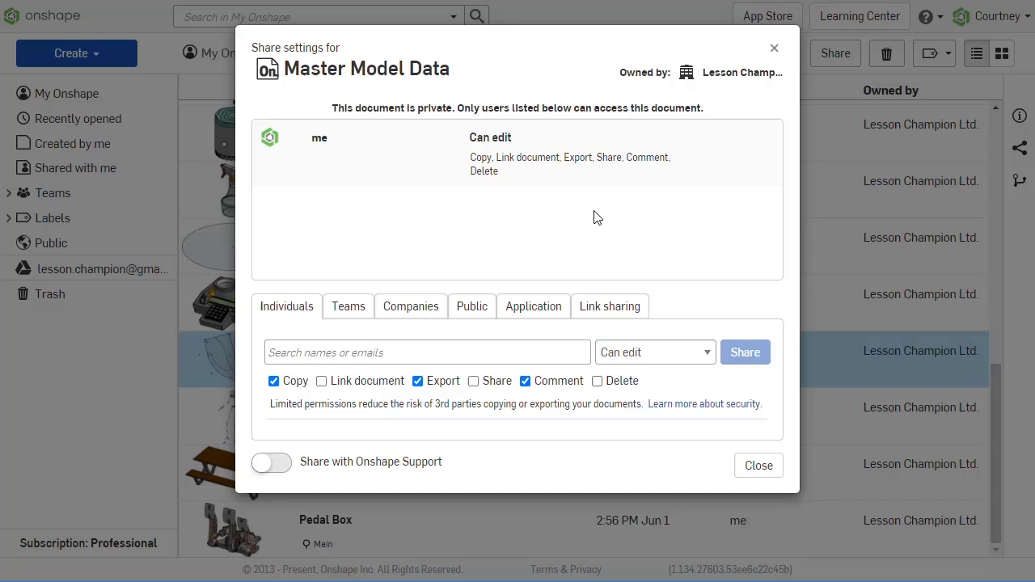
mouse_move(529, 353)
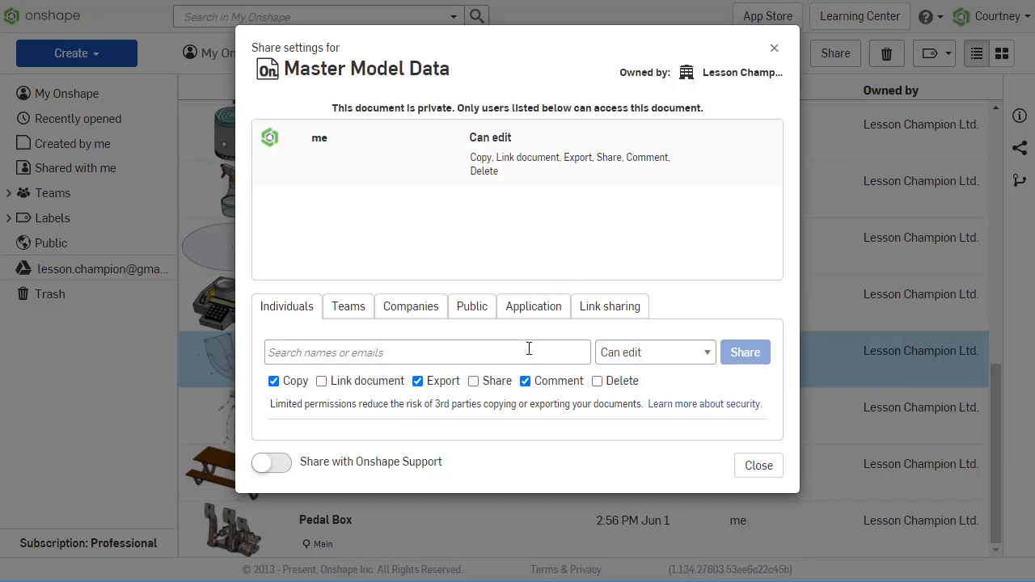
- Add the designer as recipient with Can view access and Link document permission
click(427, 353)
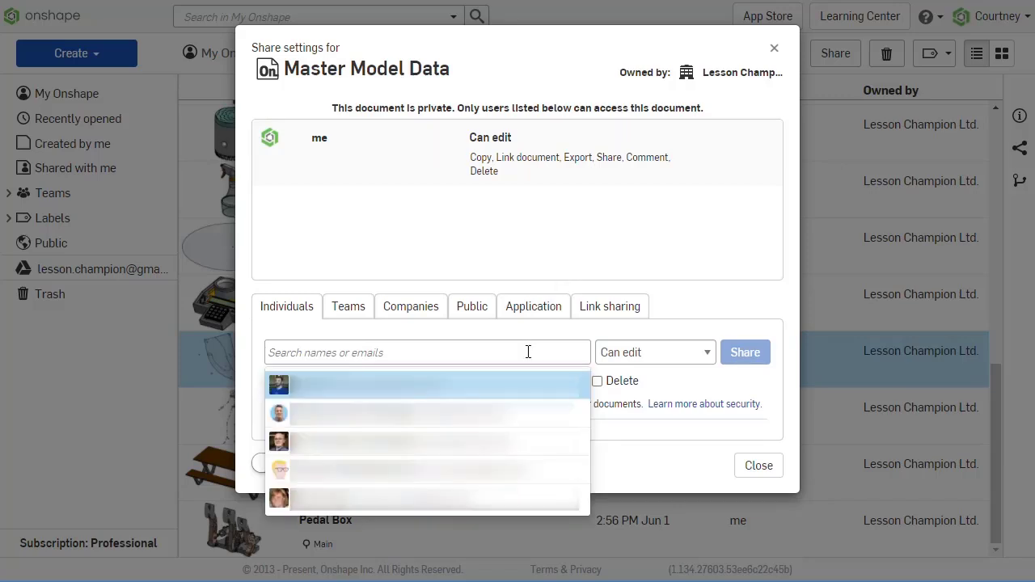
text(c)
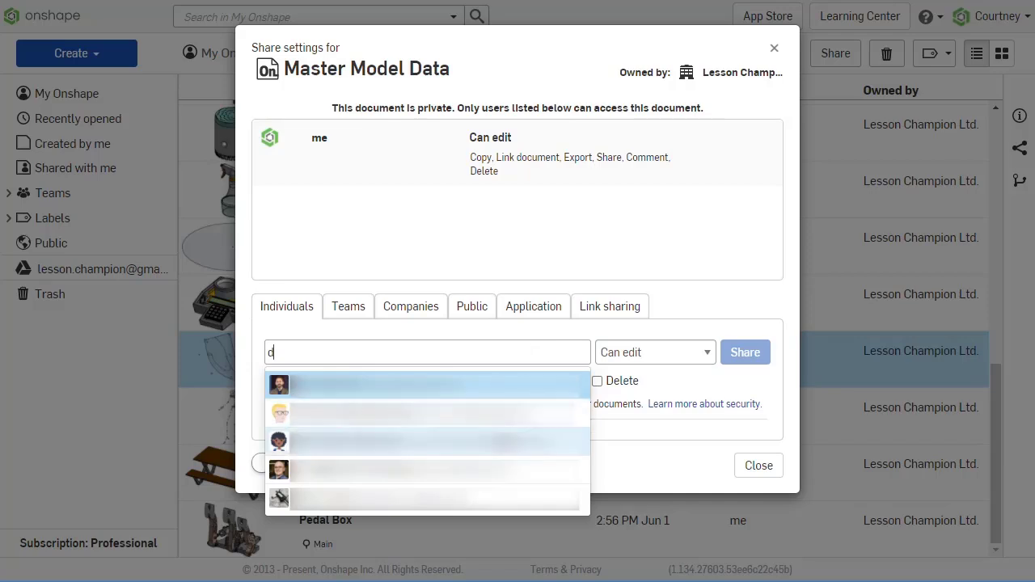
click(427, 385)
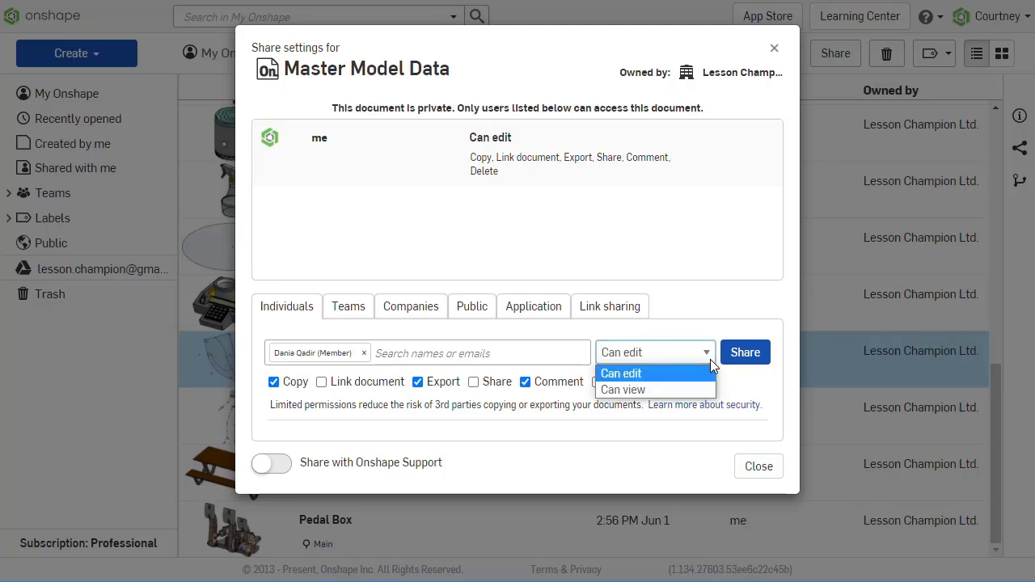
click(623, 388)
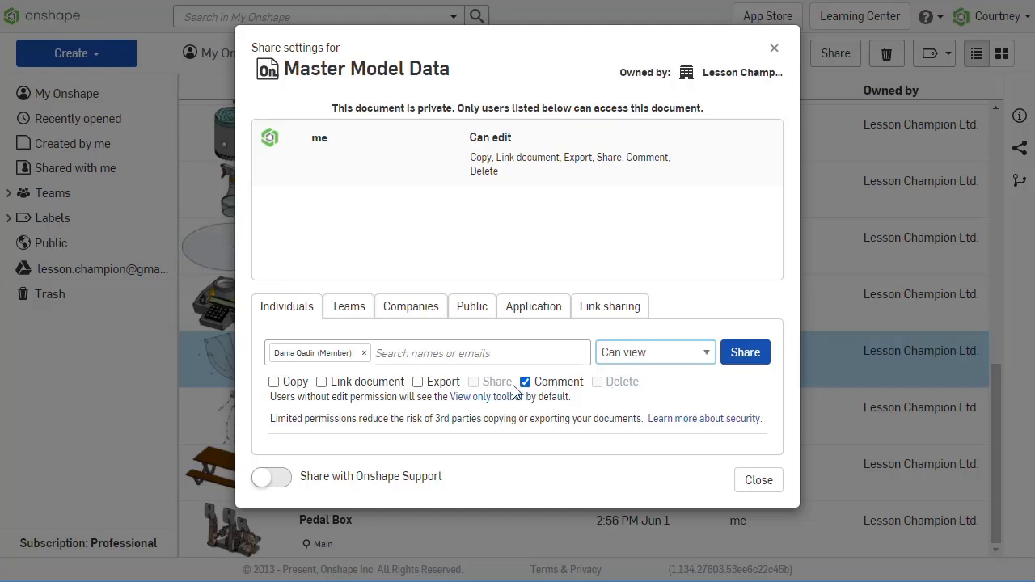
click(320, 382)
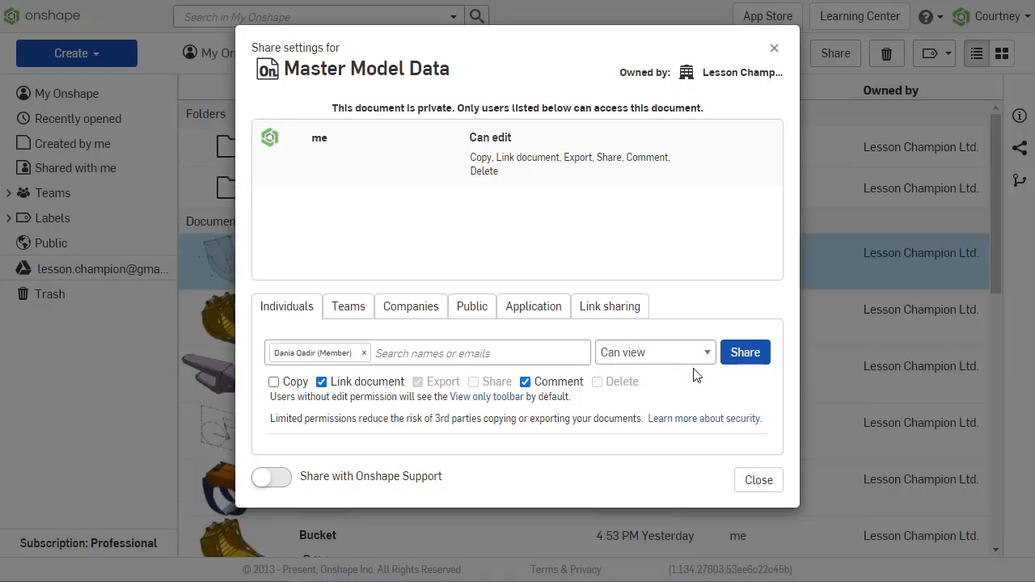
- Share Master Model Data and open it view-only from the designer's account
click(757, 479)
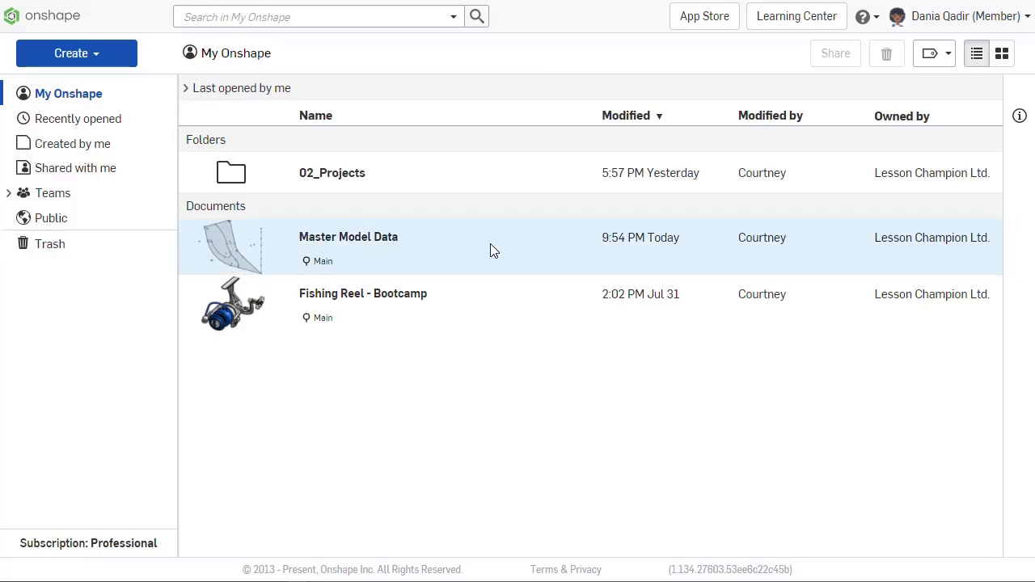
double_click(349, 237)
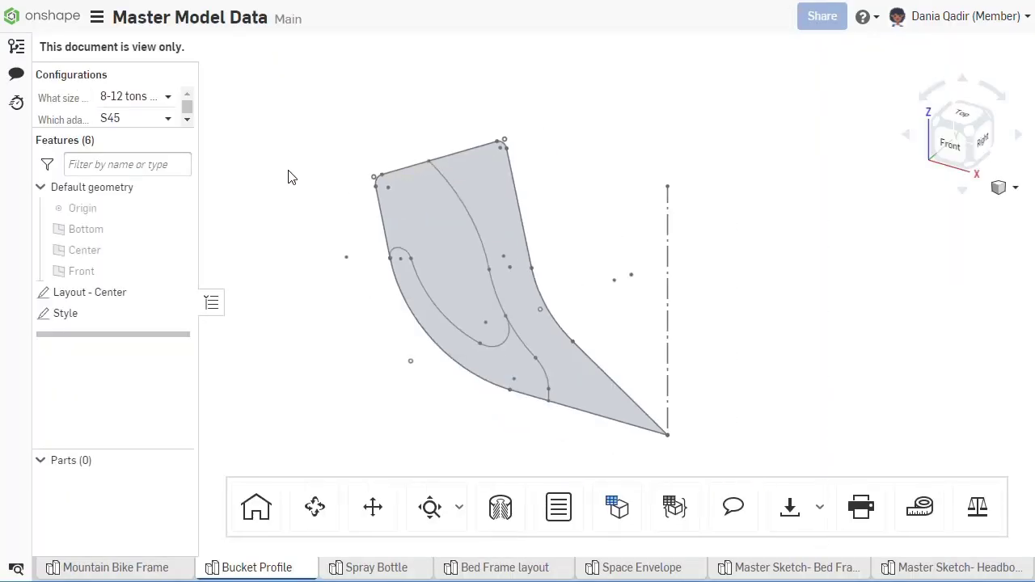